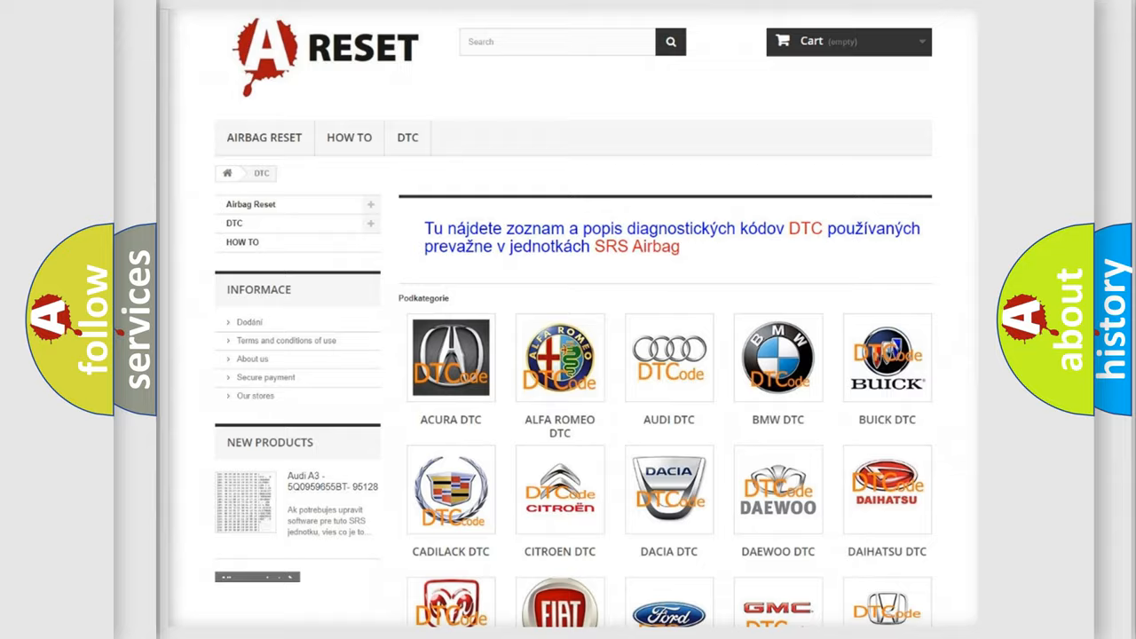
scroll(down, 3)
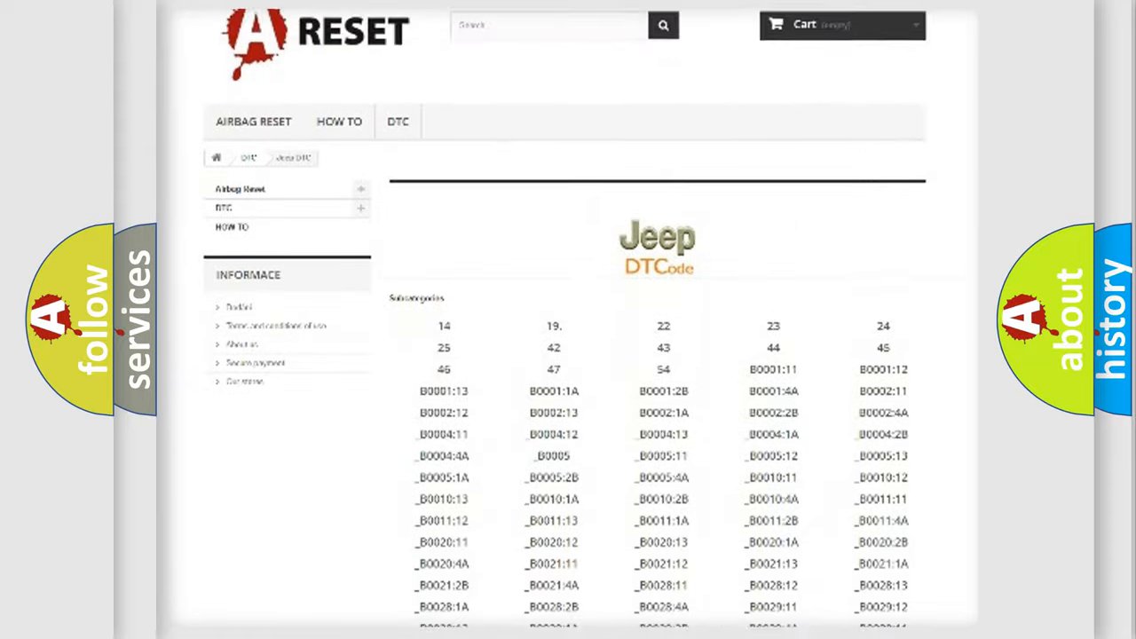
scroll(down, 3)
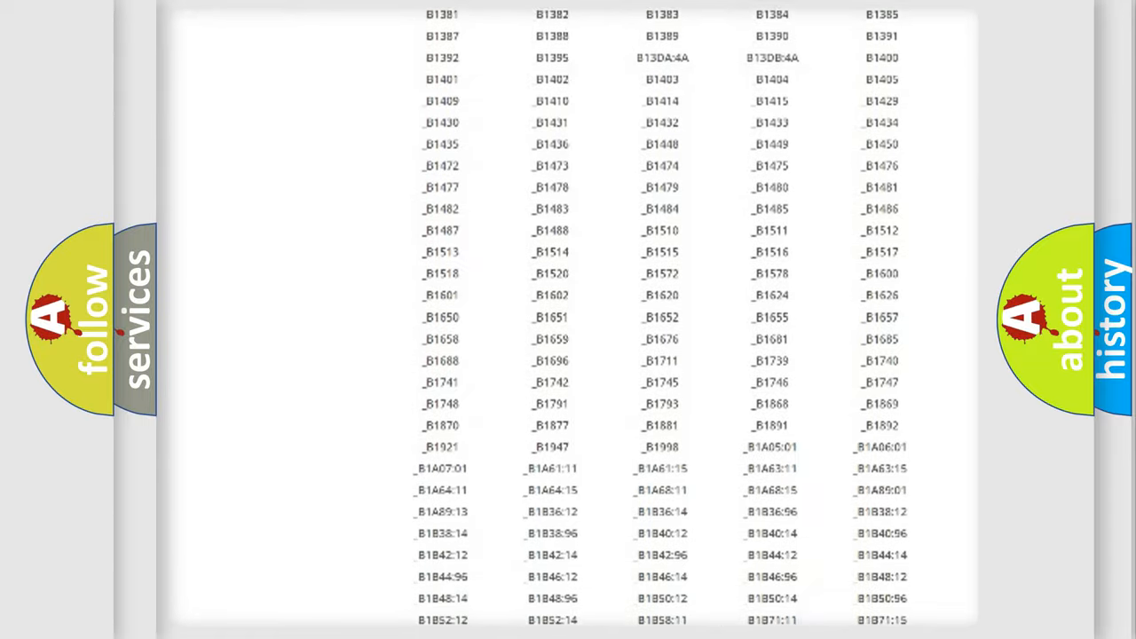